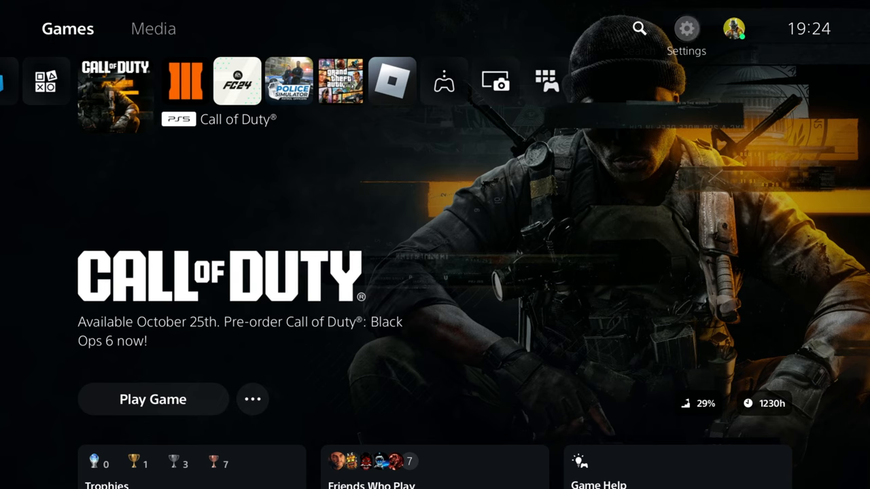
Step: Open the console Settings from the home screen gear icon
left_click(686, 28)
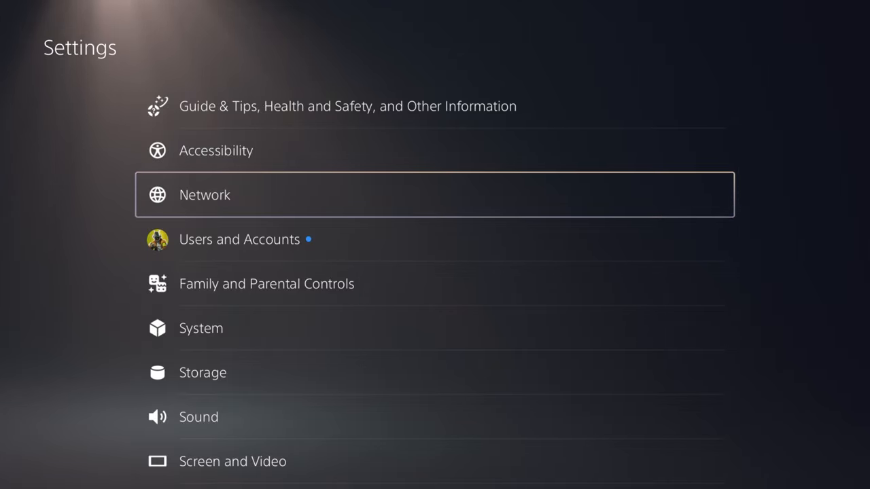
Step: Open the System settings category to reach Date and Time
left_click(200, 329)
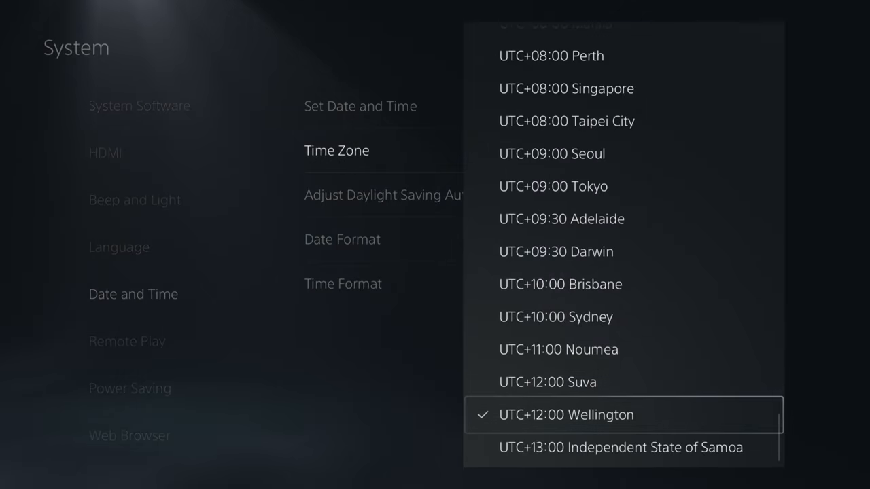
Step: Choose UTC+12:00 Wellington as the time zone, then reach the Activision profile's Basic Info
left_click(566, 414)
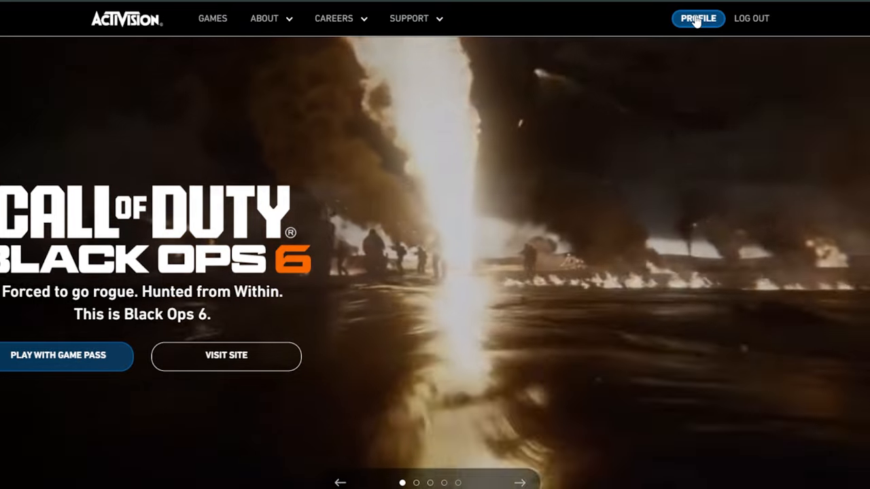
left_click(698, 19)
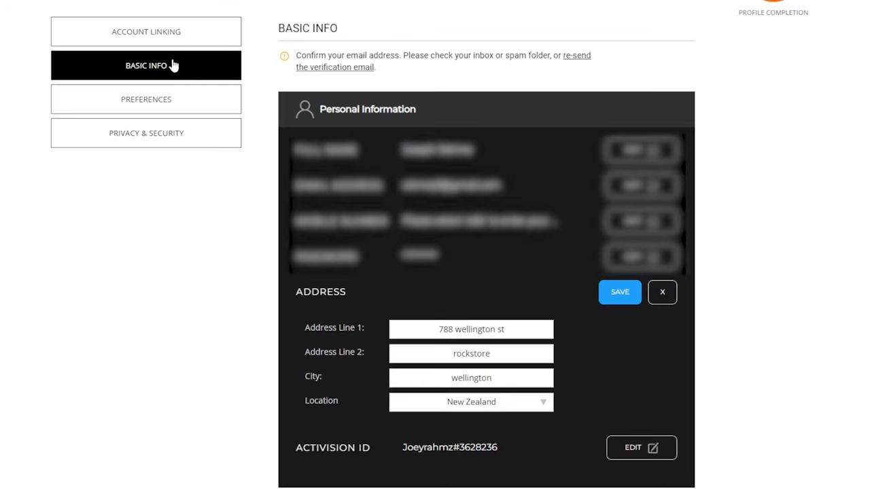
mouse_move(429, 337)
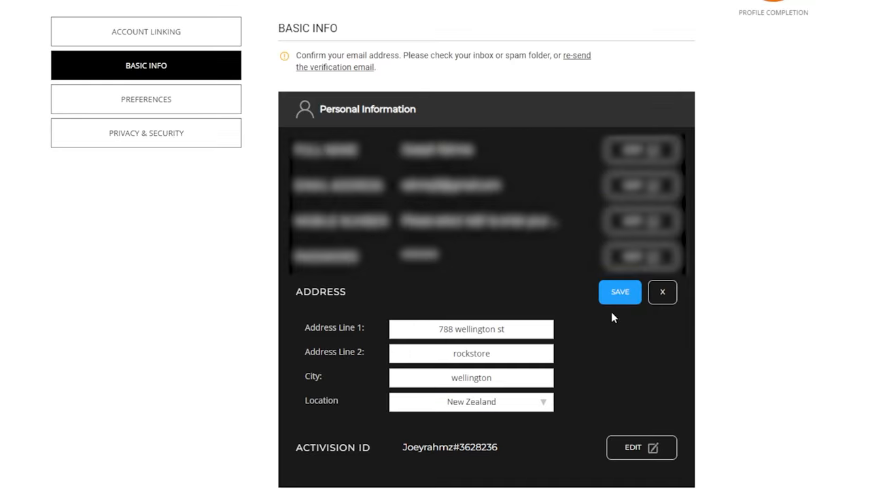
Step: Save the account address with New Zealand as its location
left_click(618, 291)
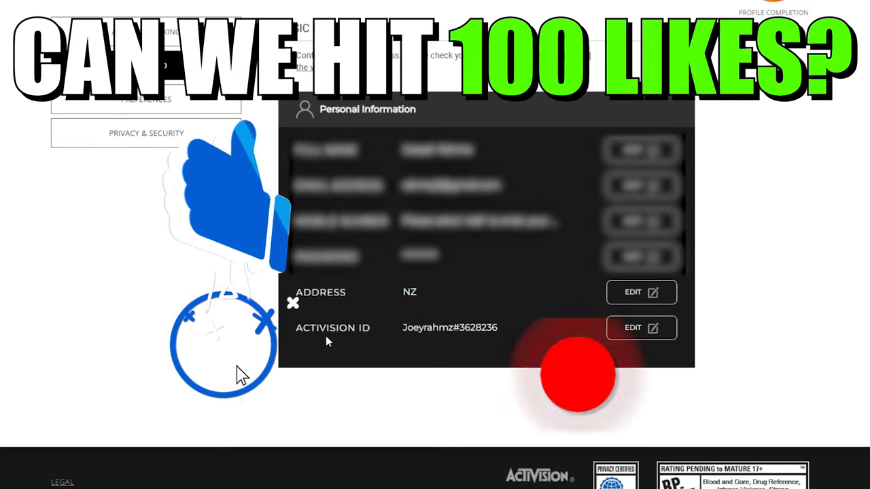